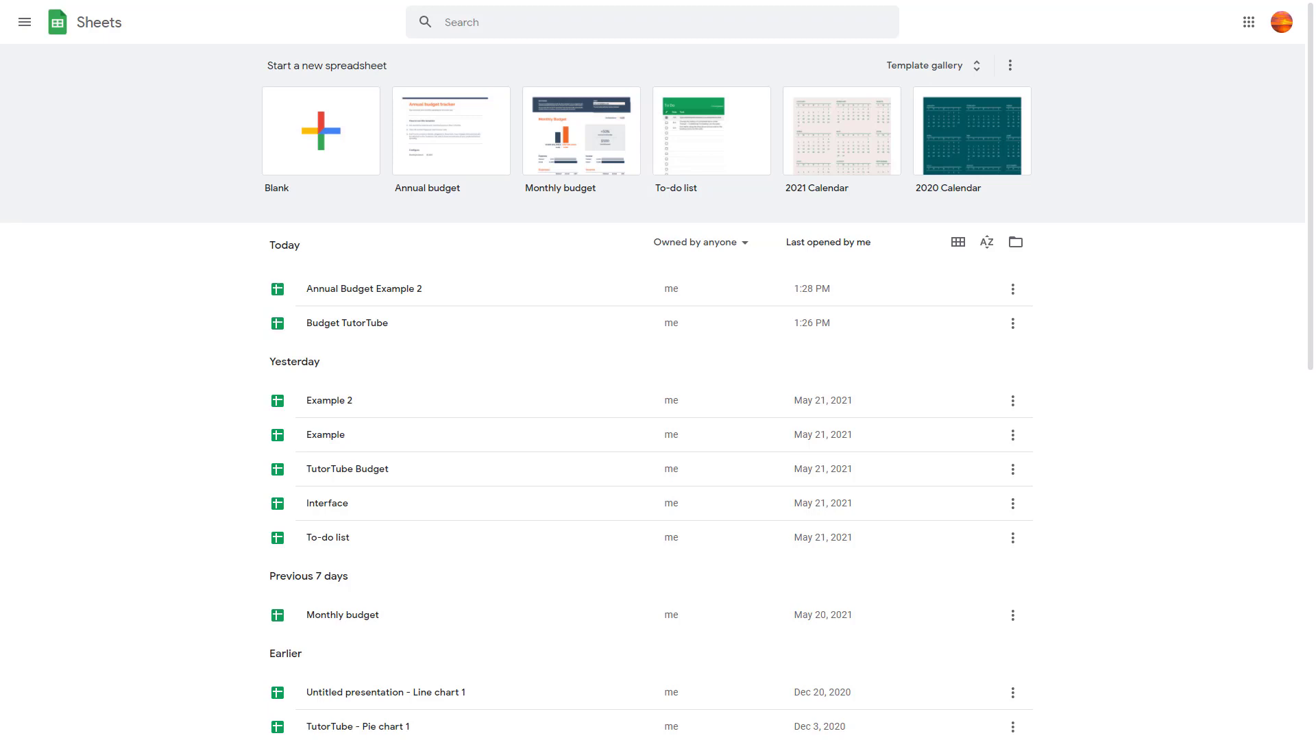
pyautogui.moveTo(427, 288)
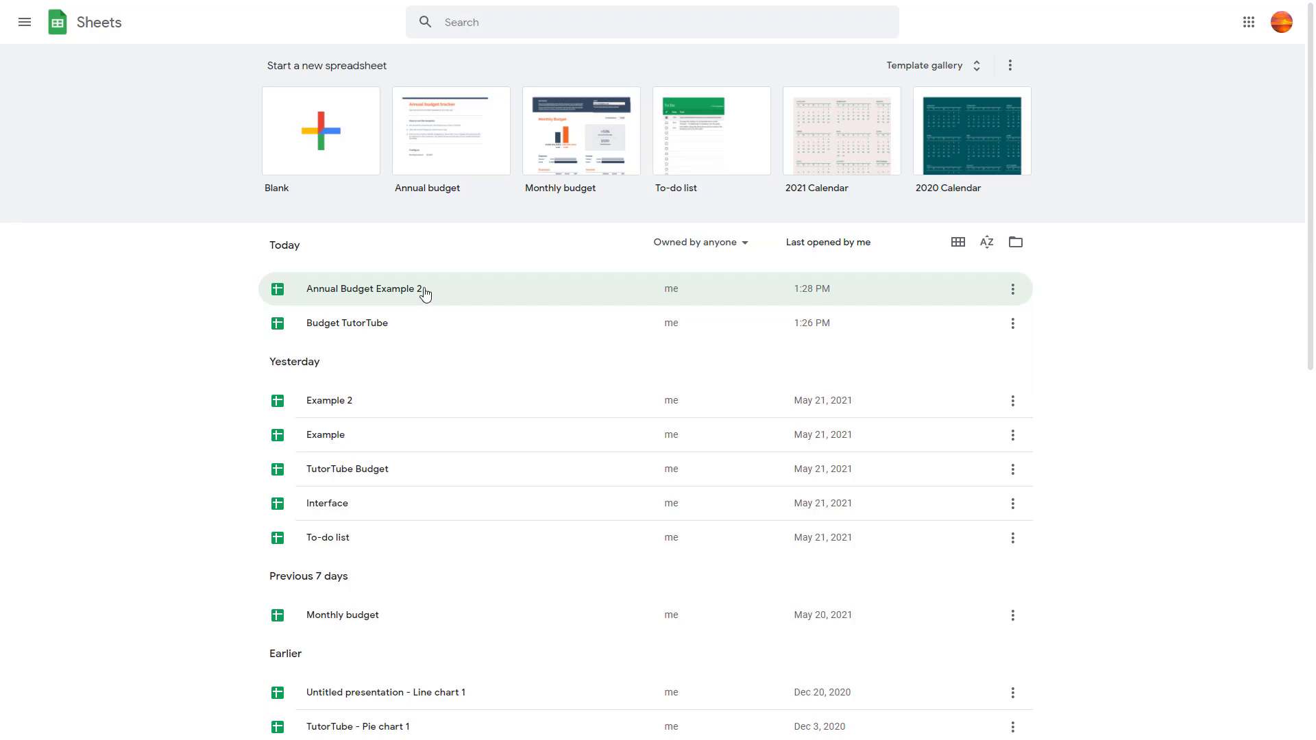
# Open 'Annual Budget Example 2' from the Today list on the Sheets home page
pyautogui.doubleClick(363, 288)
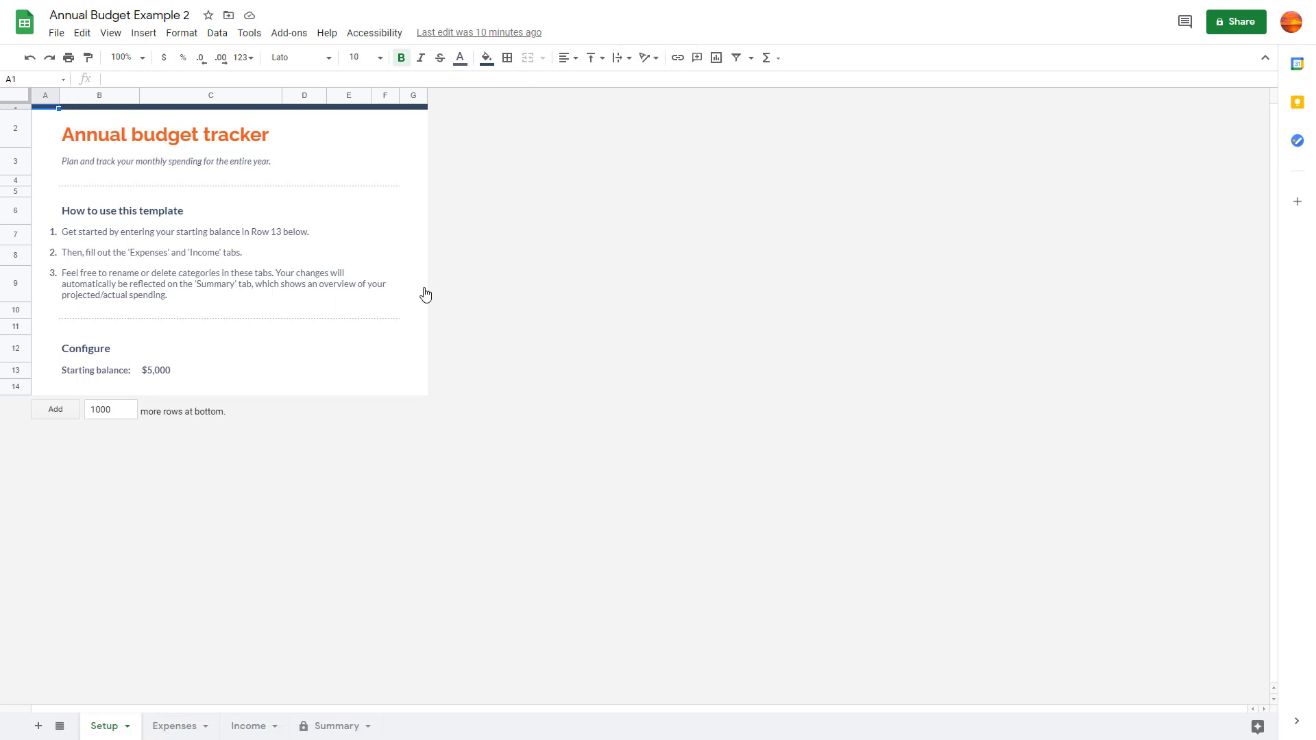
pyautogui.moveTo(253, 212)
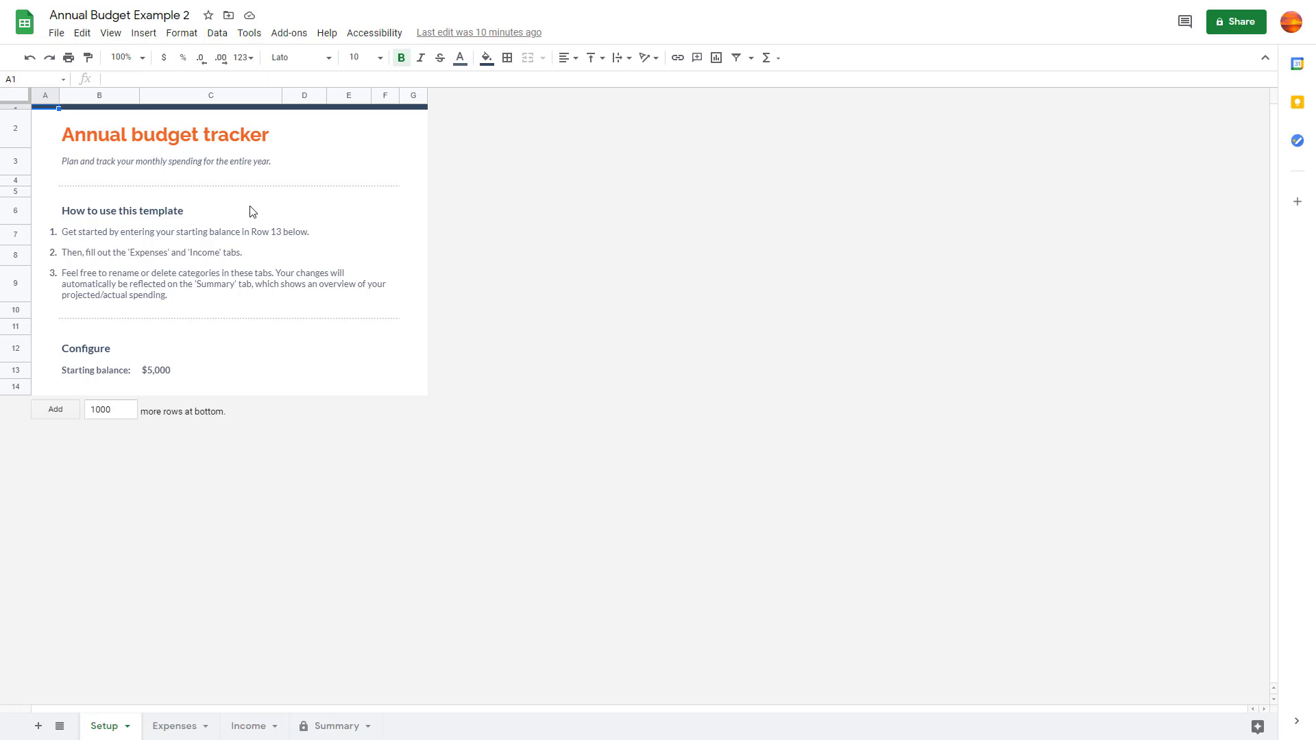
pyautogui.moveTo(228, 15)
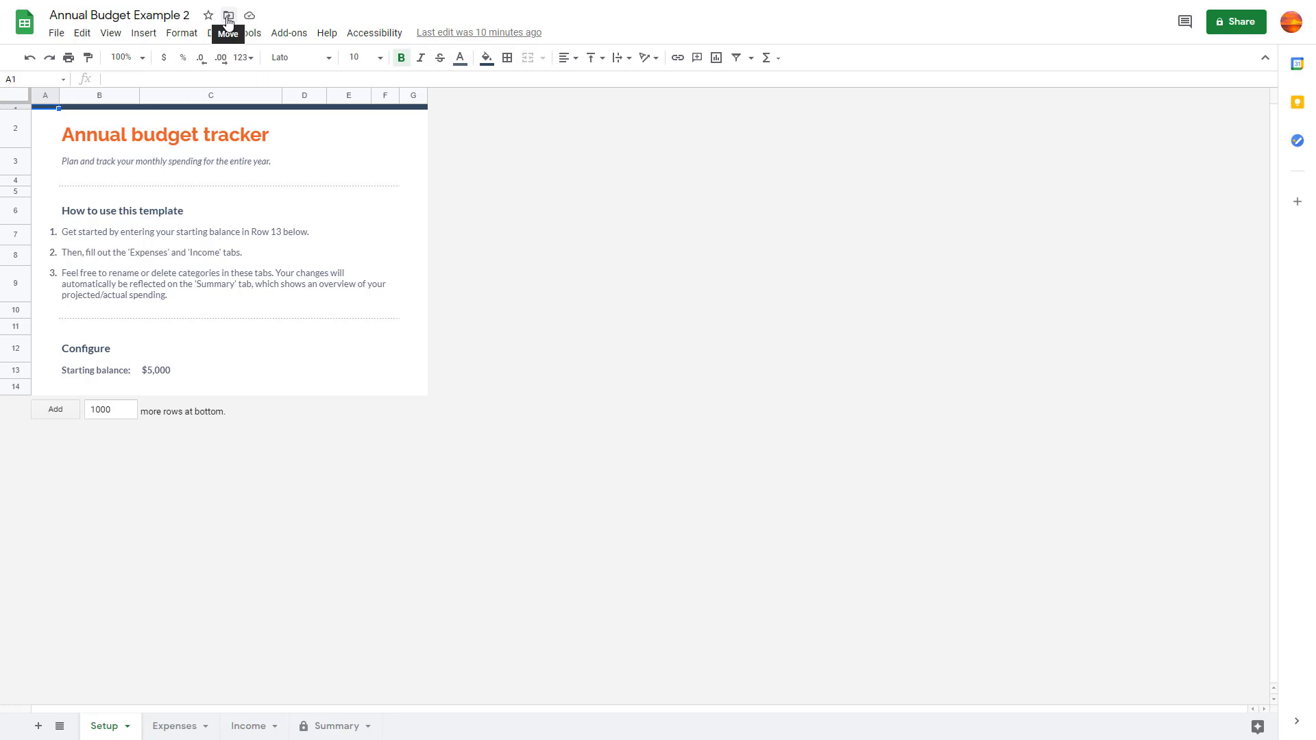
# Bring up the Move dialog for the spreadsheet and scroll through the My Drive folders
pyautogui.click(228, 15)
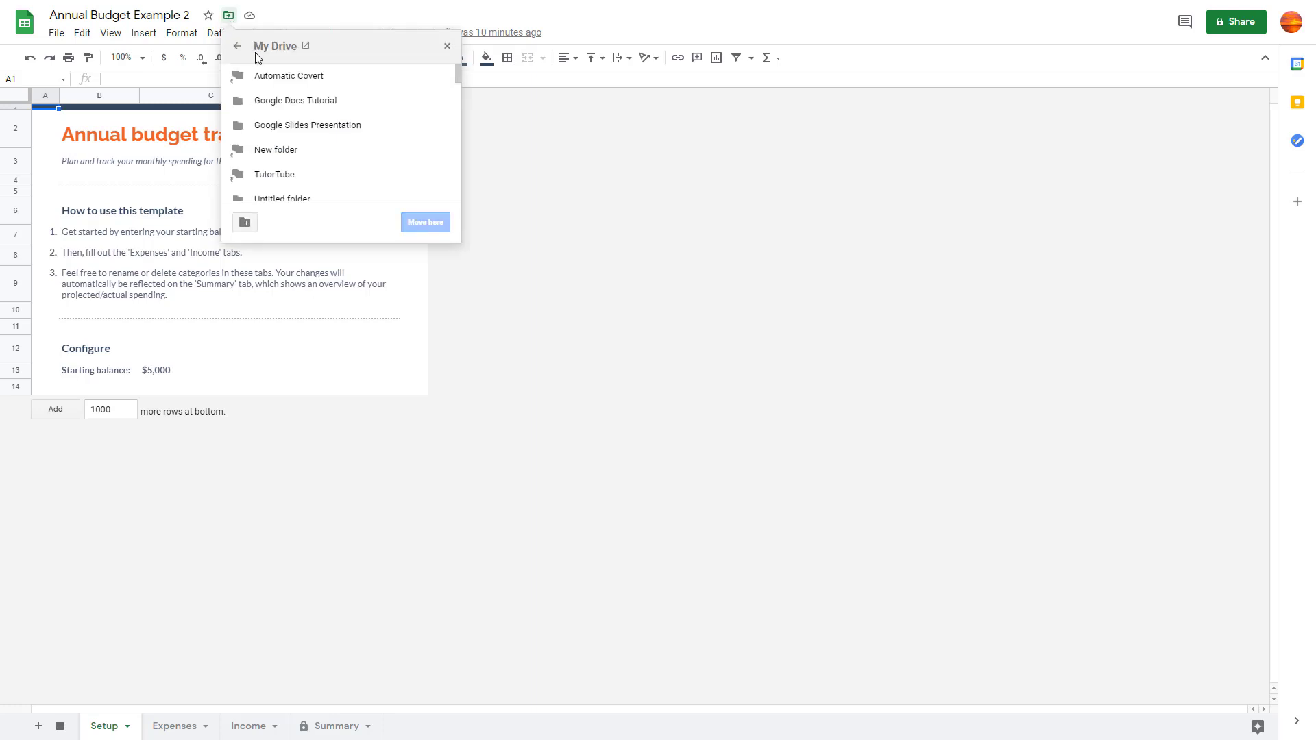
pyautogui.scroll(-3)
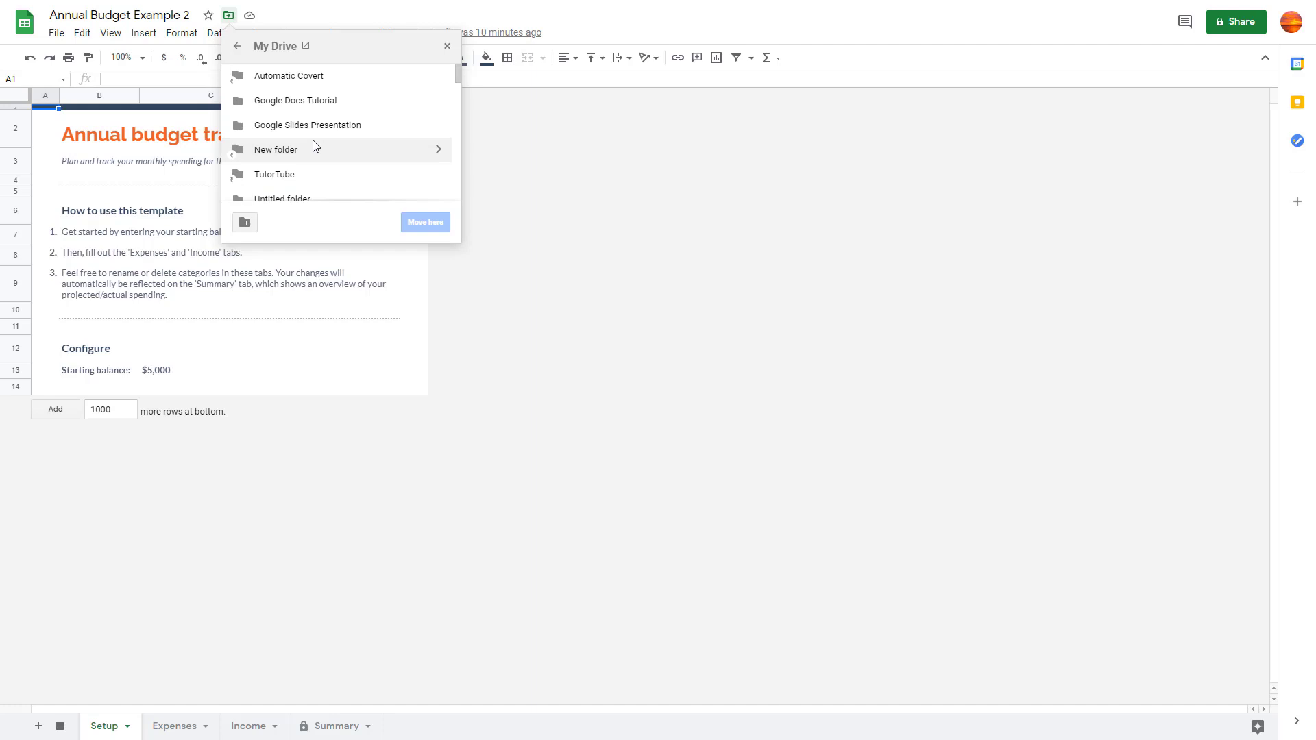
pyautogui.moveTo(305, 154)
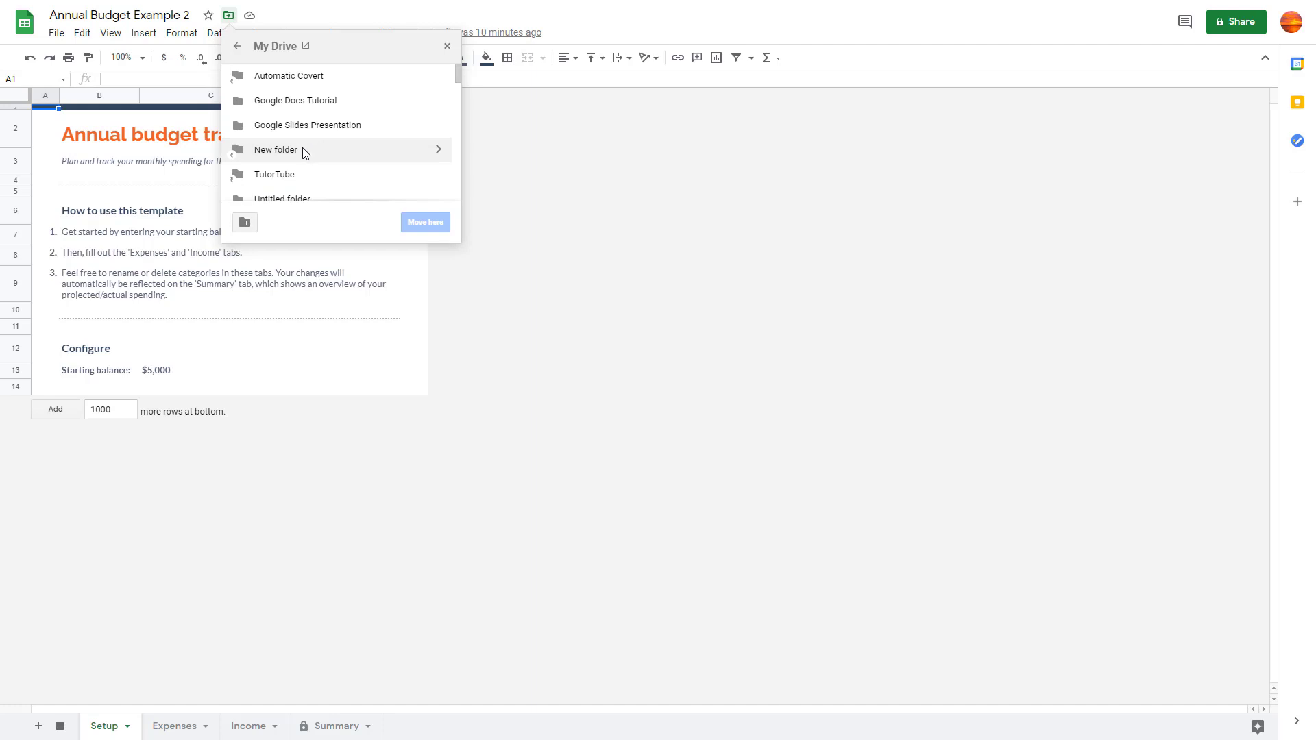
pyautogui.moveTo(294, 174)
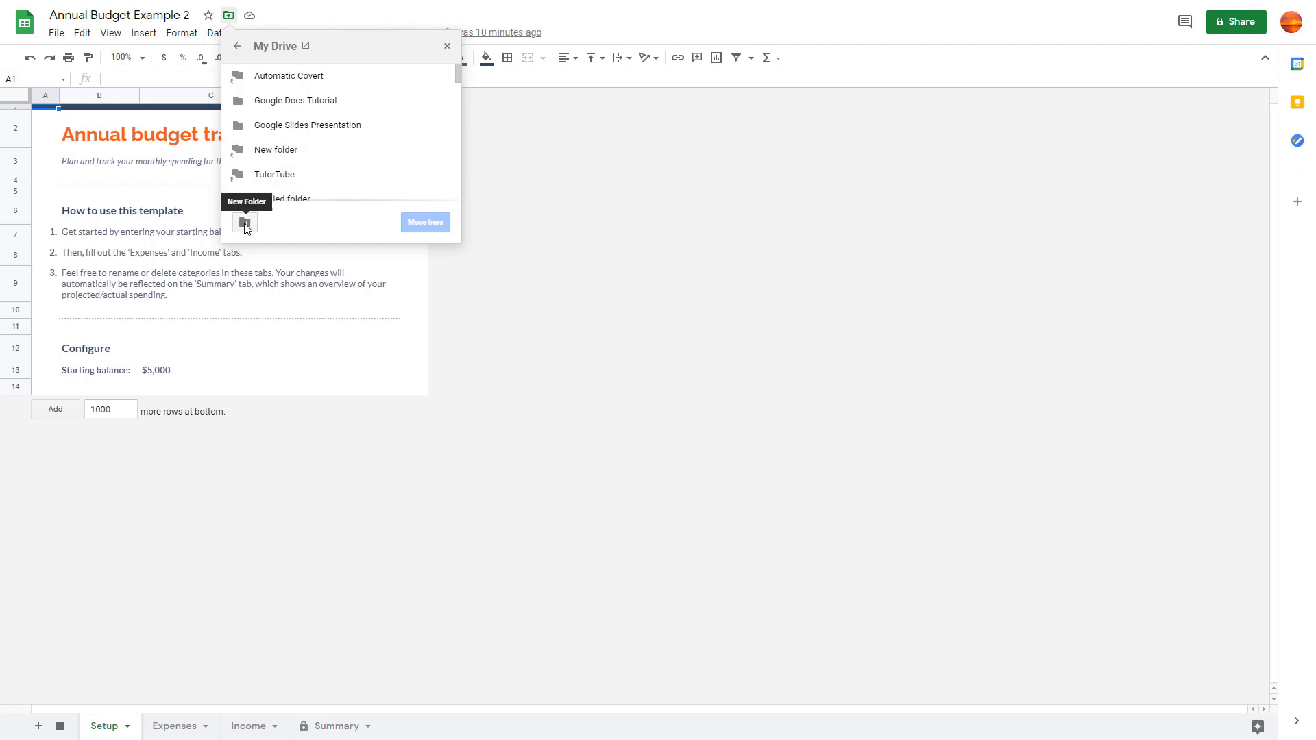
# Create a new My Drive folder named 'Google Sheets Tutorial' in the Move dialog
pyautogui.click(245, 224)
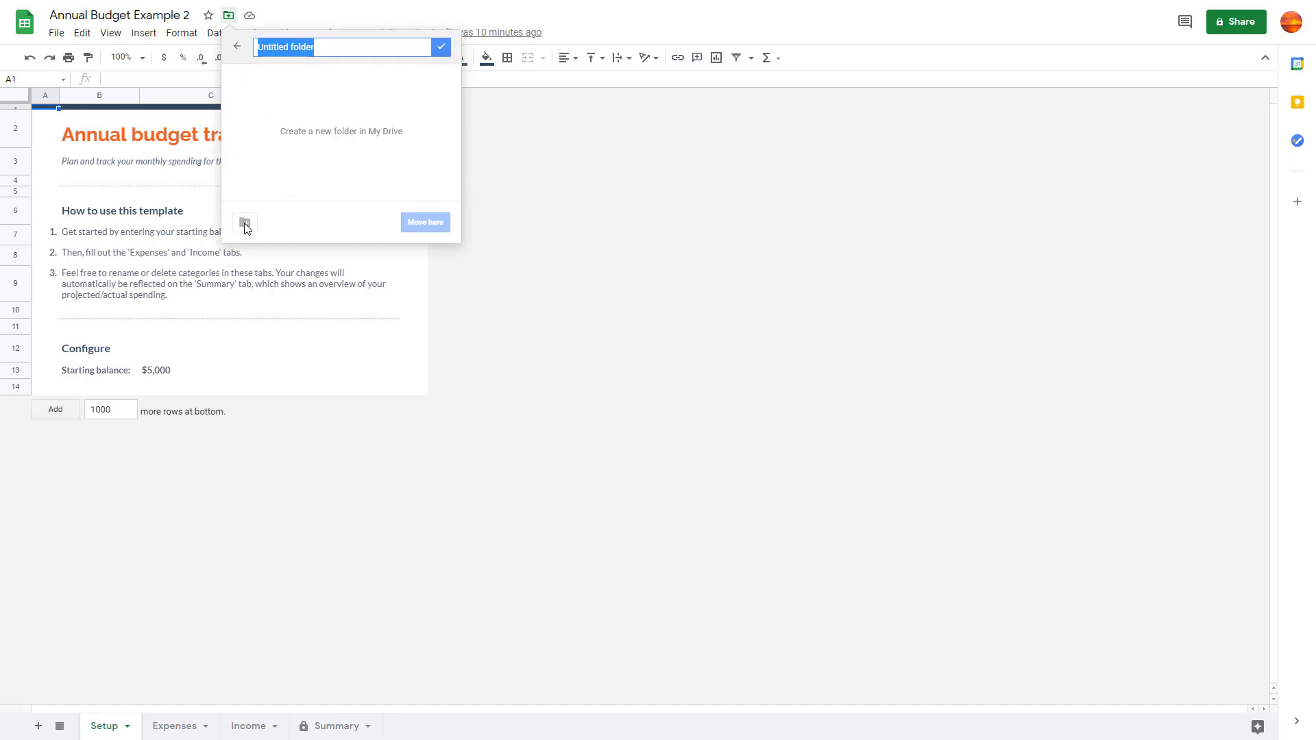
pyautogui.write('Google Sheets Tutorial')
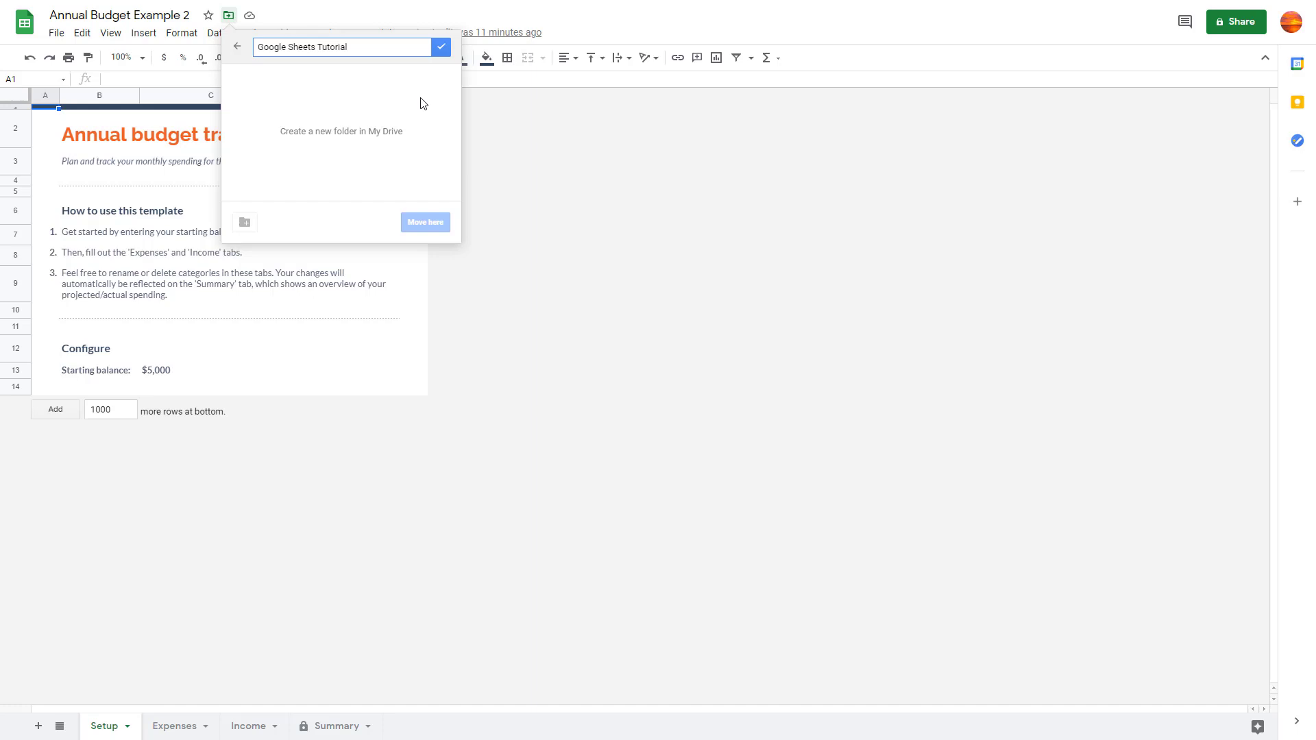
pyautogui.moveTo(440, 46)
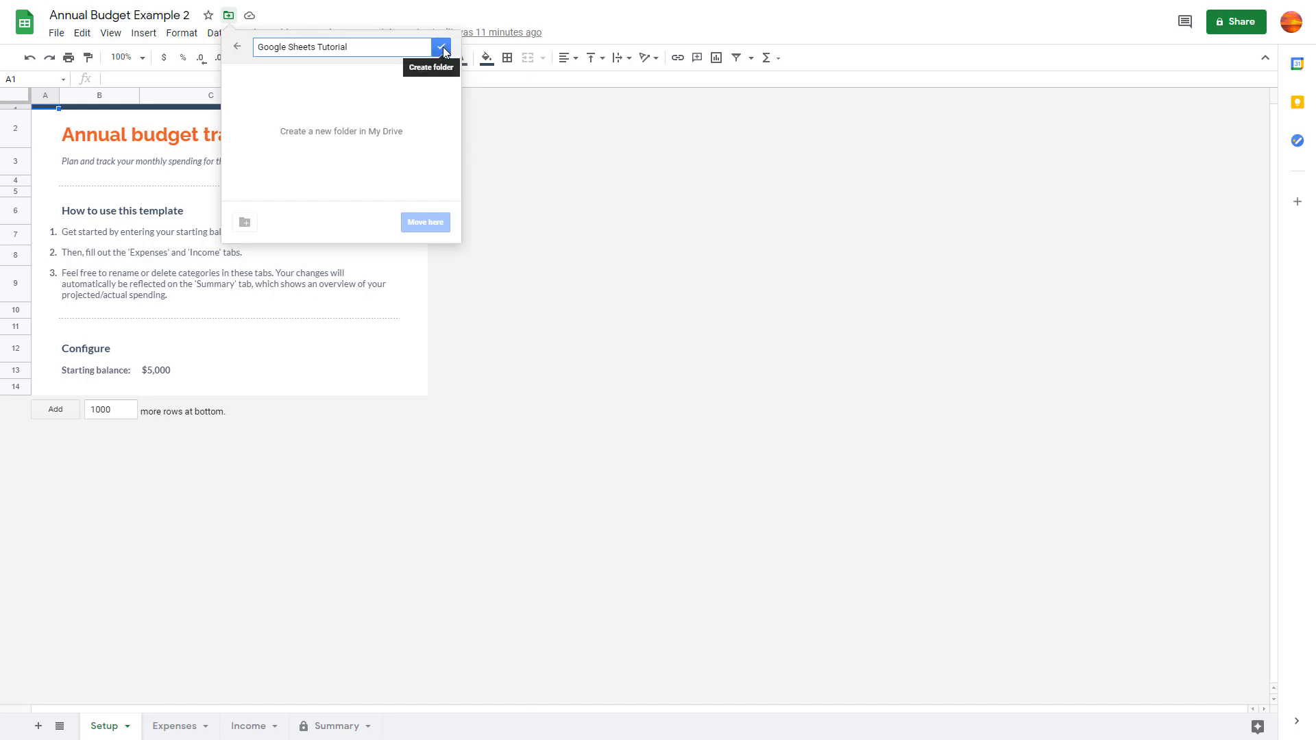
pyautogui.click(441, 46)
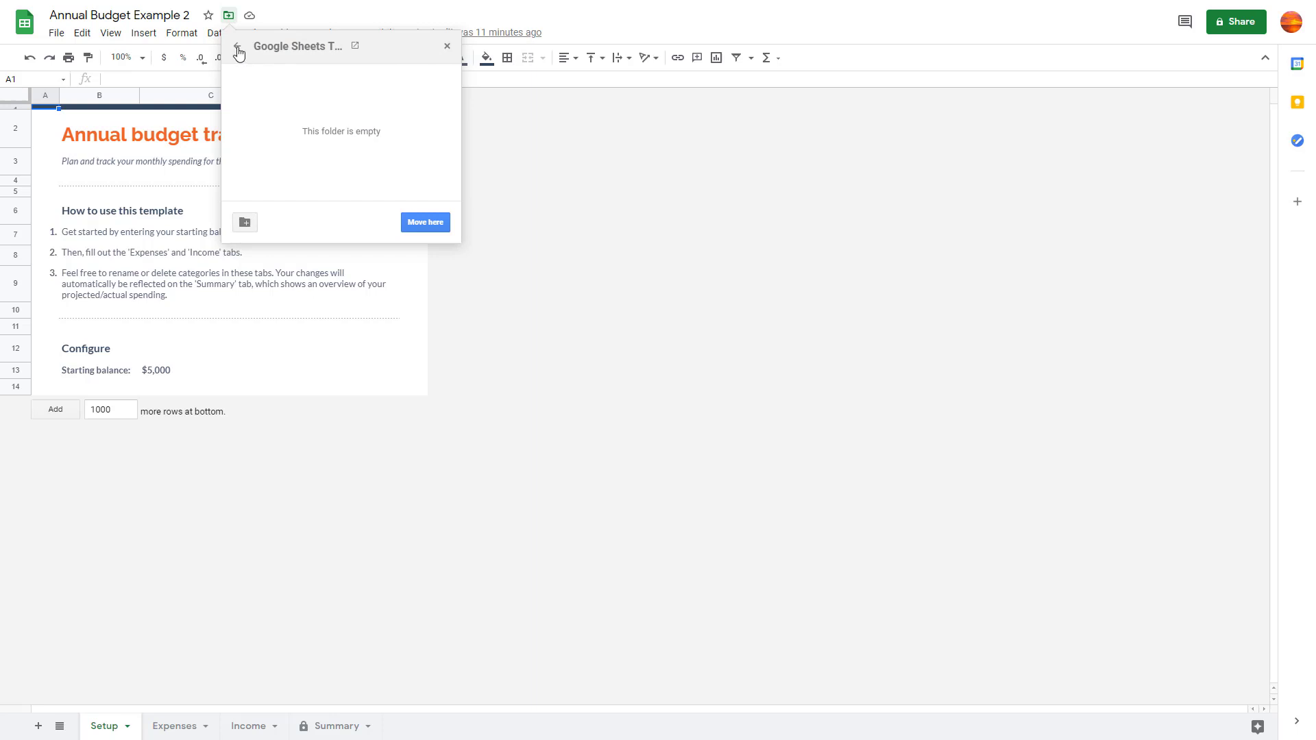
# Move the spreadsheet into 'Google Sheets Tutorial' and dismiss the confirmation
pyautogui.click(238, 46)
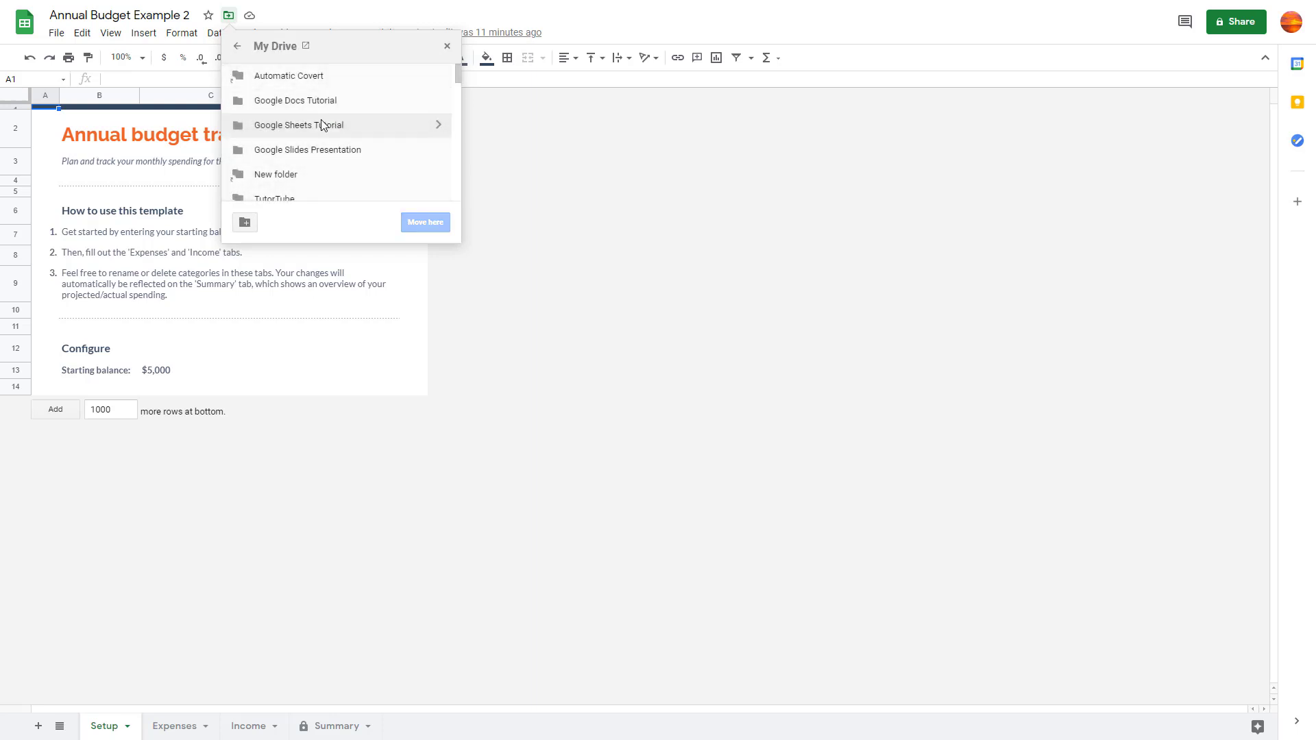
pyautogui.moveTo(344, 134)
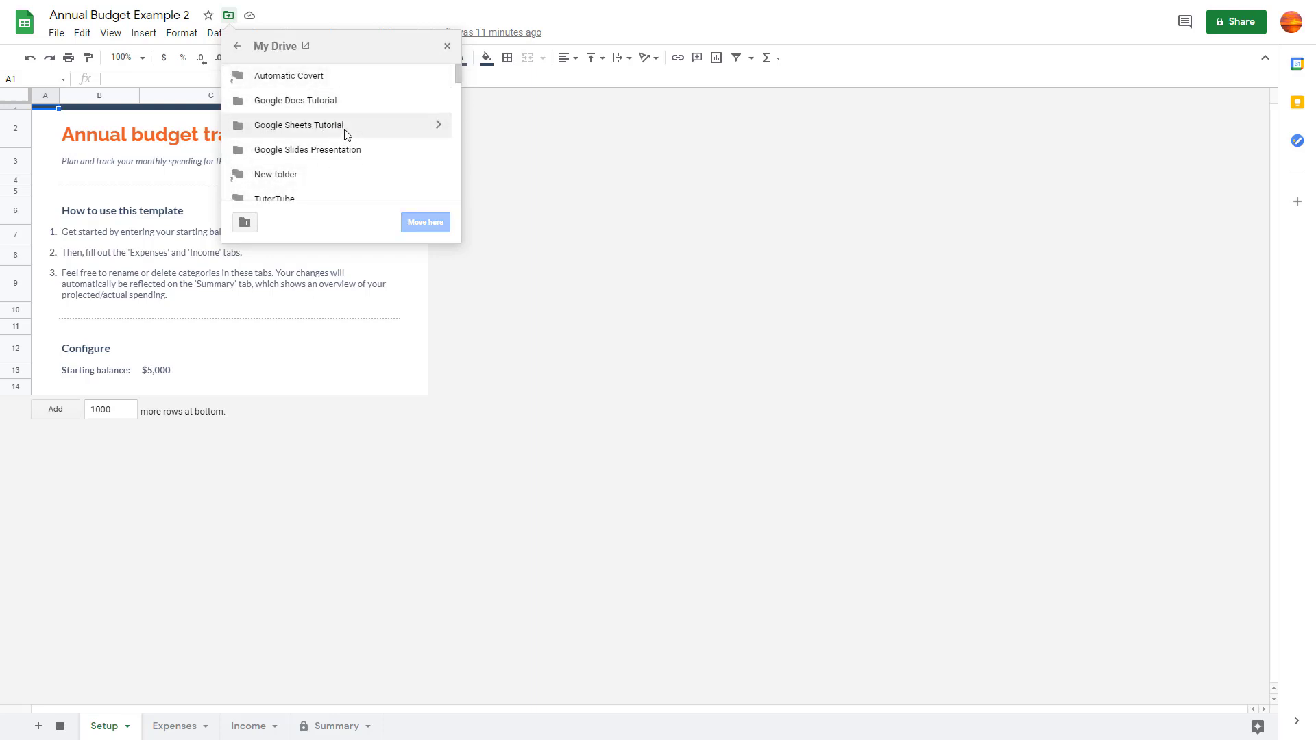
pyautogui.moveTo(411, 136)
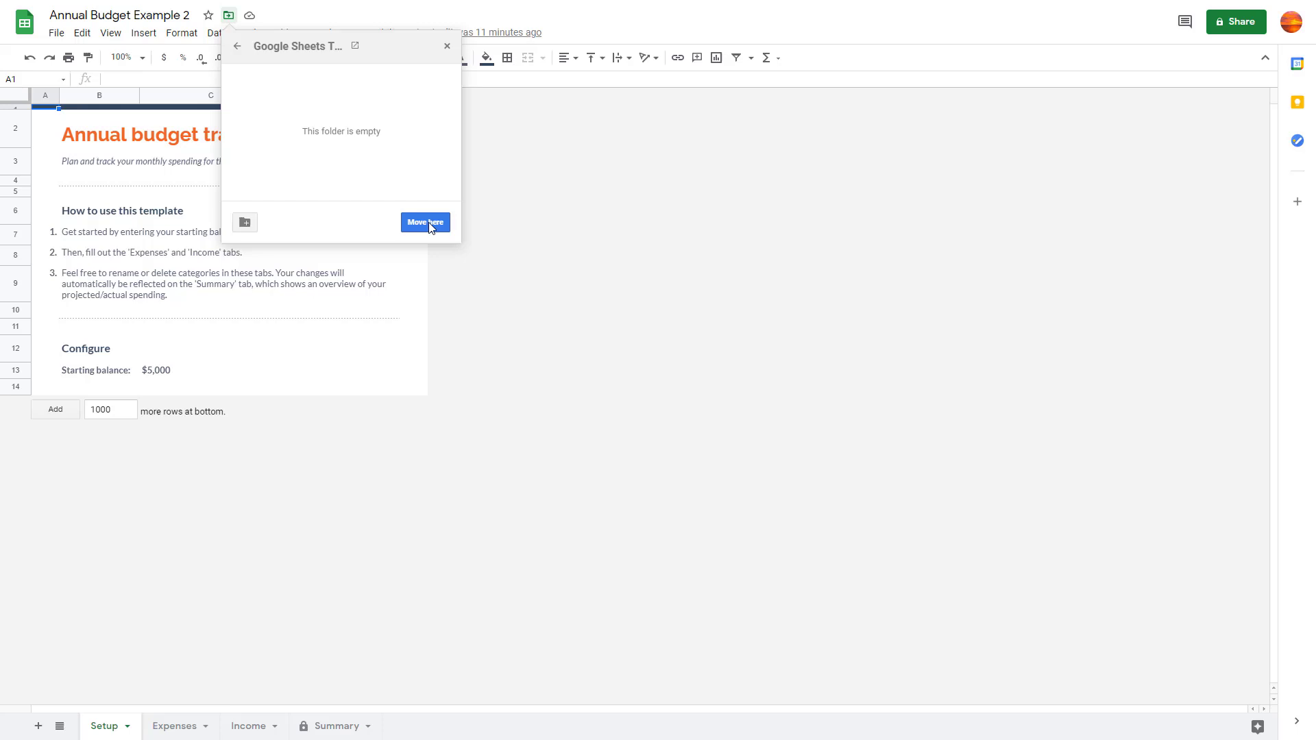
pyautogui.click(424, 222)
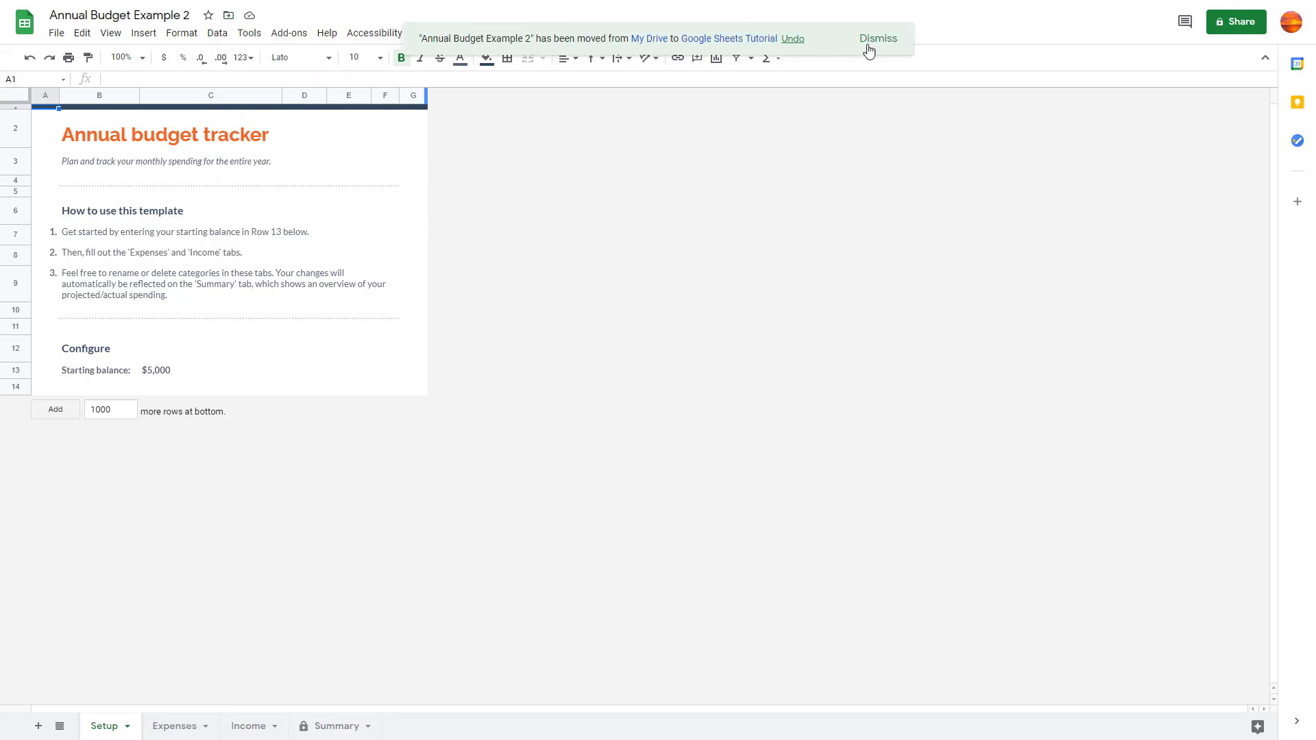
pyautogui.click(876, 37)
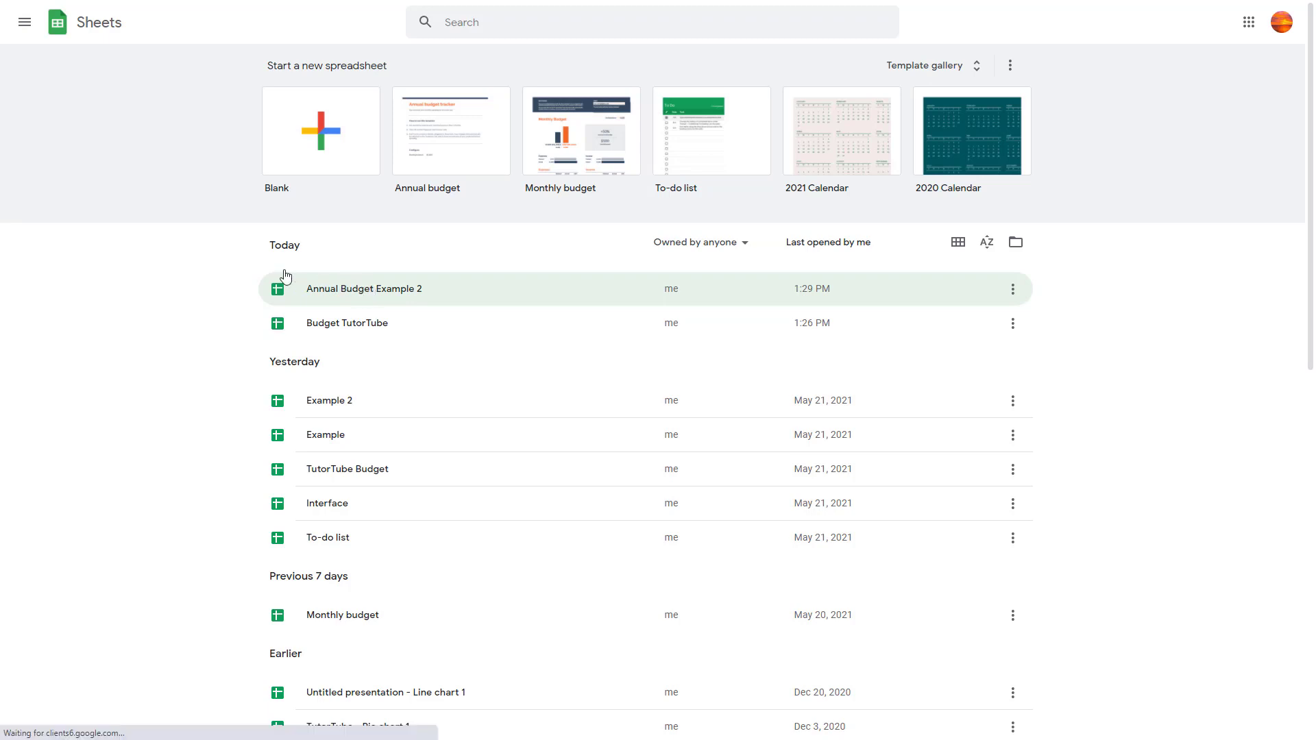
pyautogui.moveTo(188, 321)
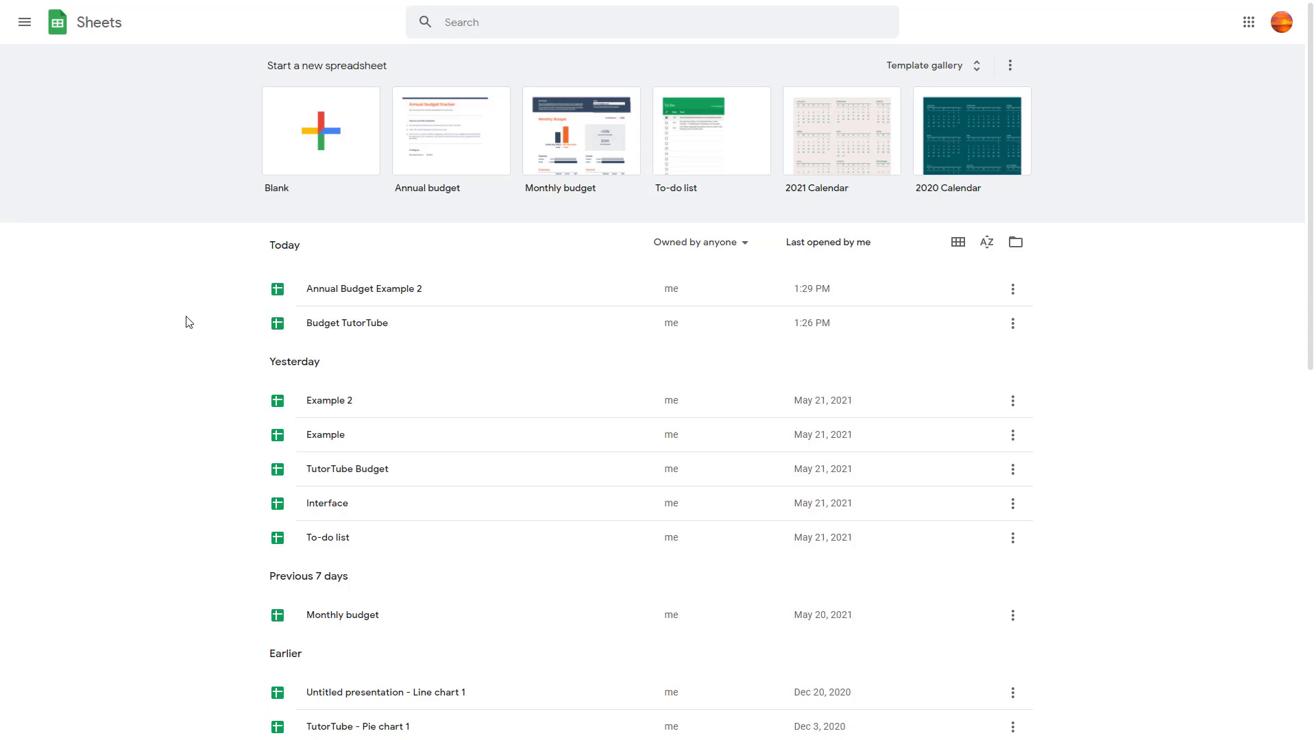
pyautogui.moveTo(139, 281)
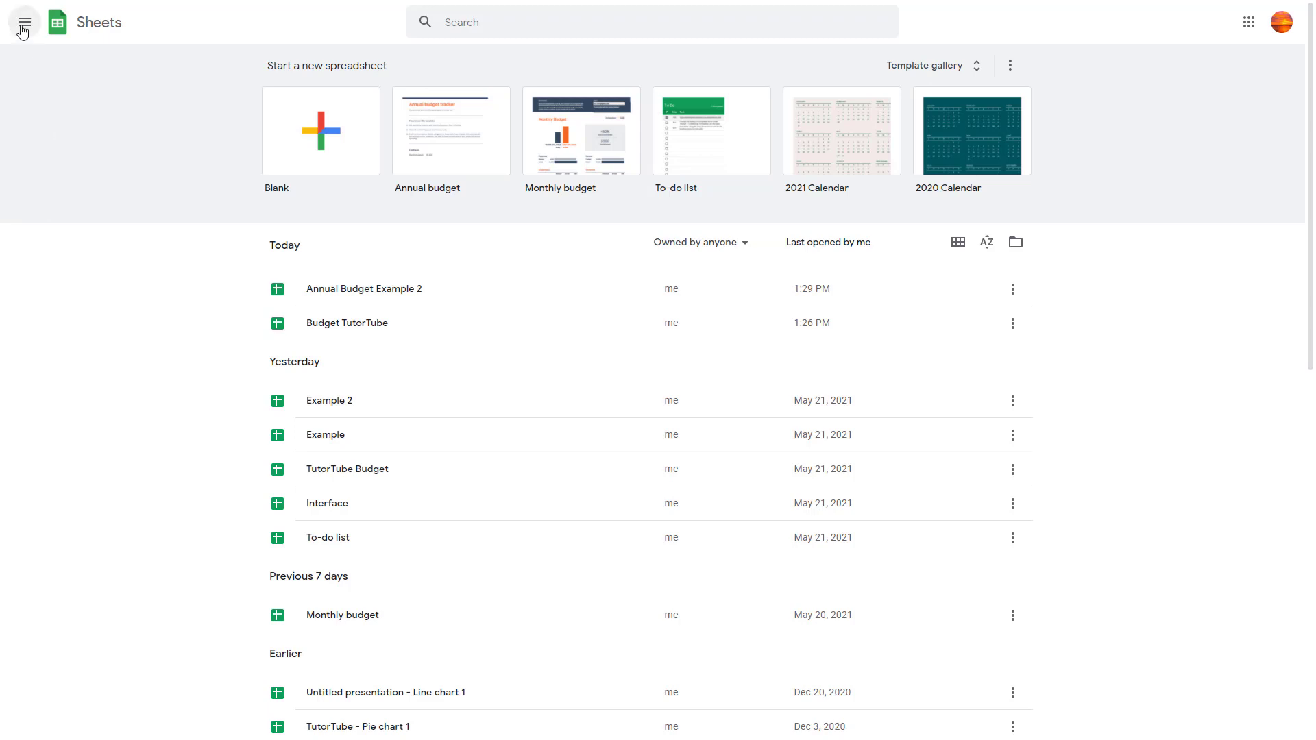
# Go from the Sheets home screen to Google Drive's My Drive list
pyautogui.click(23, 23)
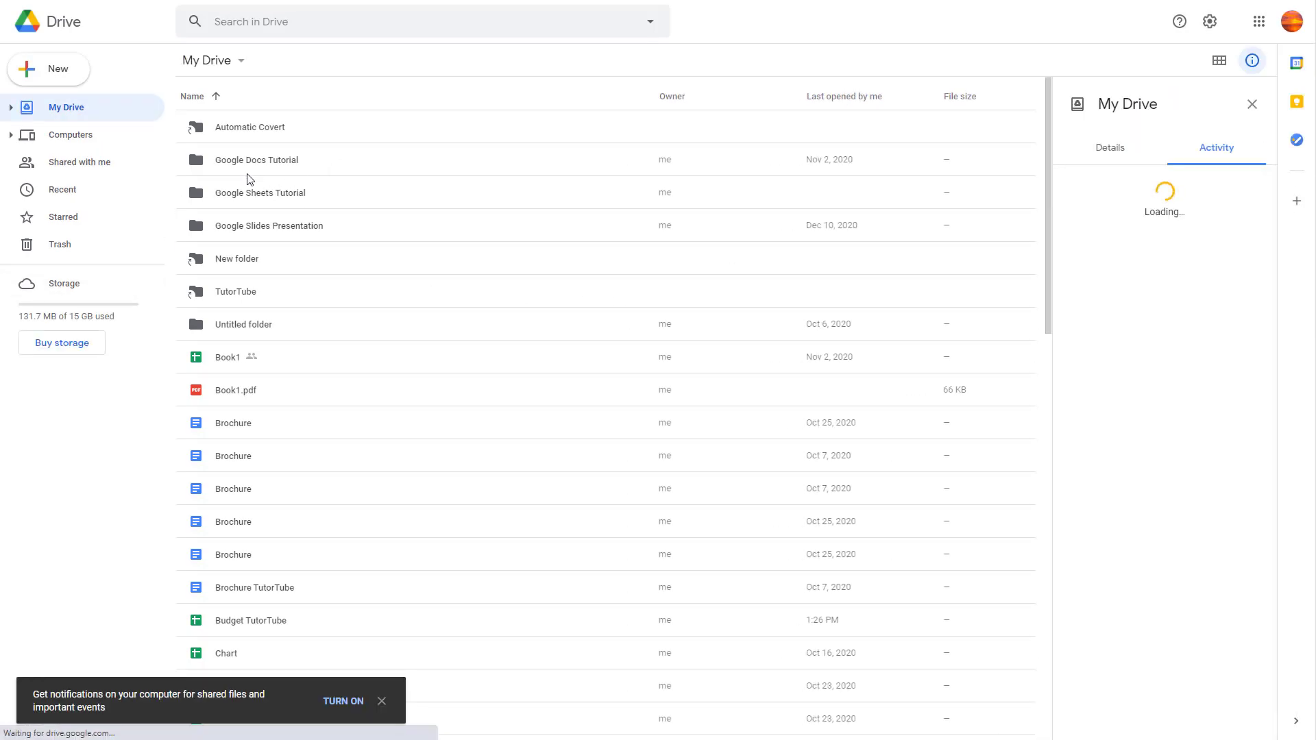
# Open the 'Google Sheets Tutorial' folder to confirm 'Annual Budget Example 2' is inside
pyautogui.click(259, 192)
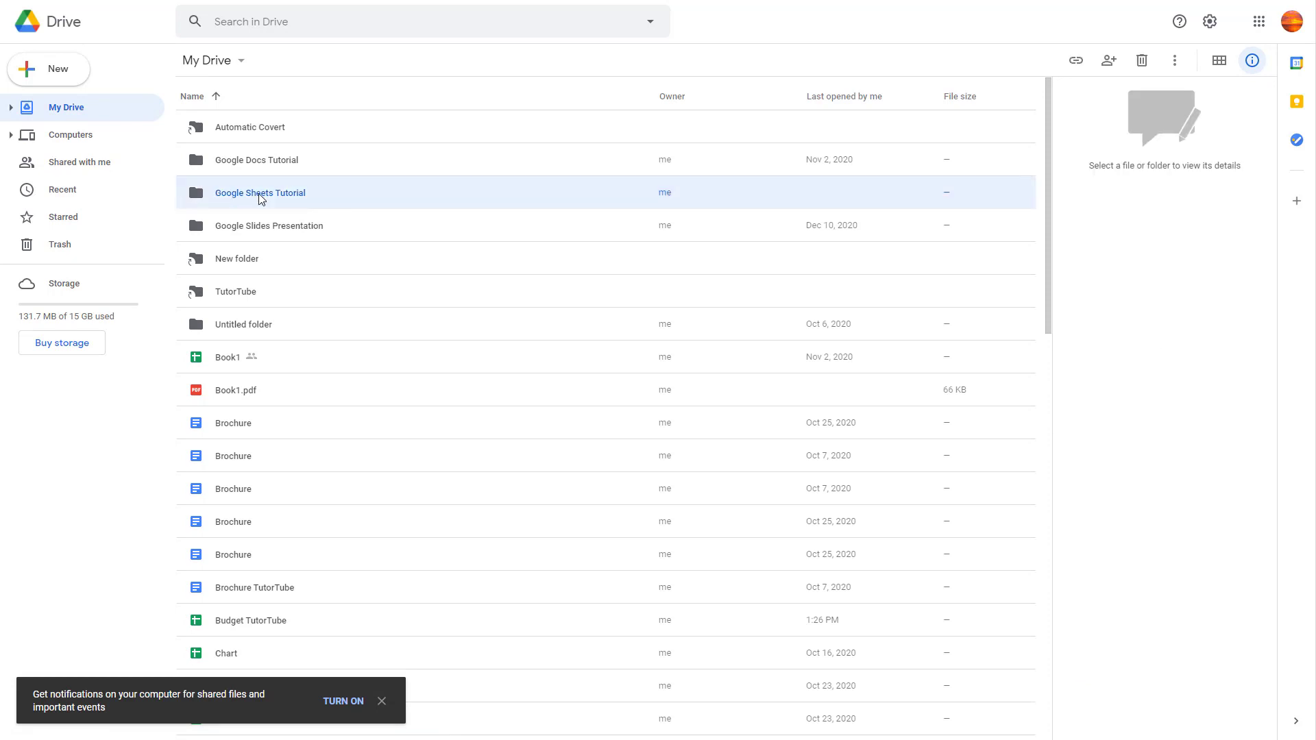
pyautogui.doubleClick(260, 192)
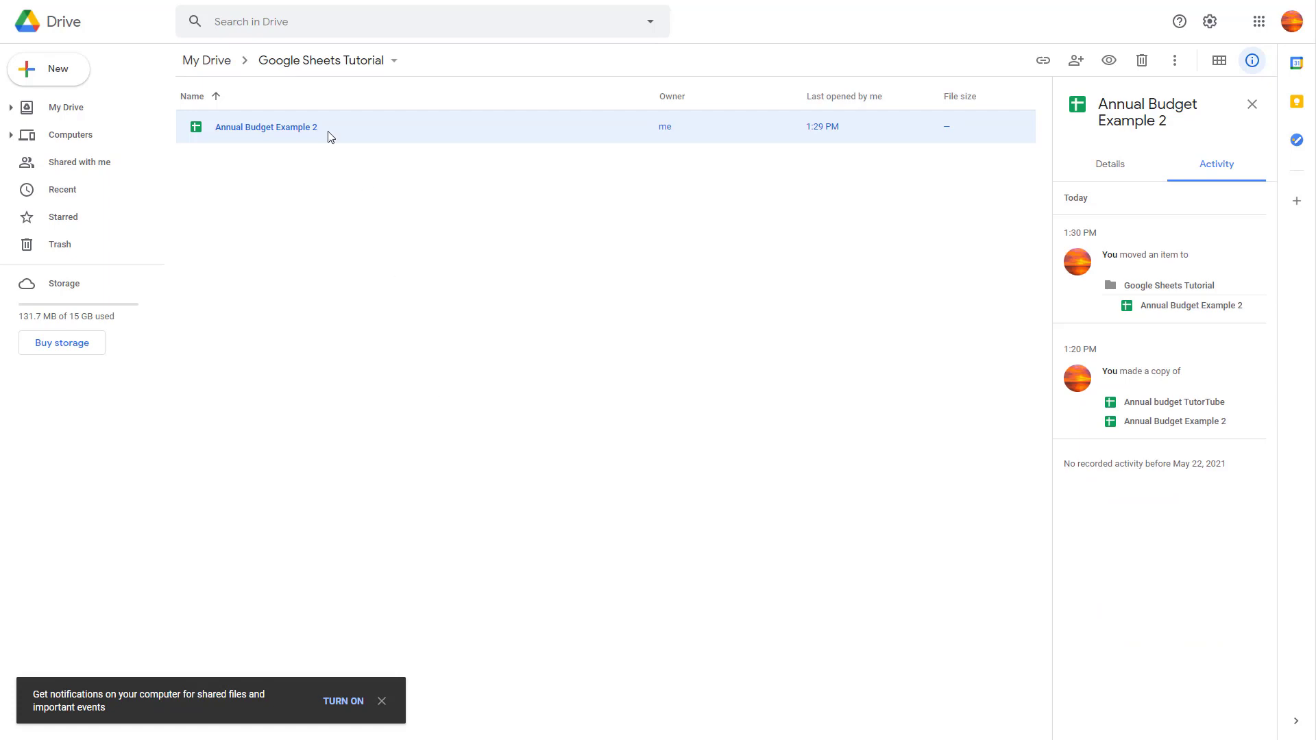
pyautogui.moveTo(322, 161)
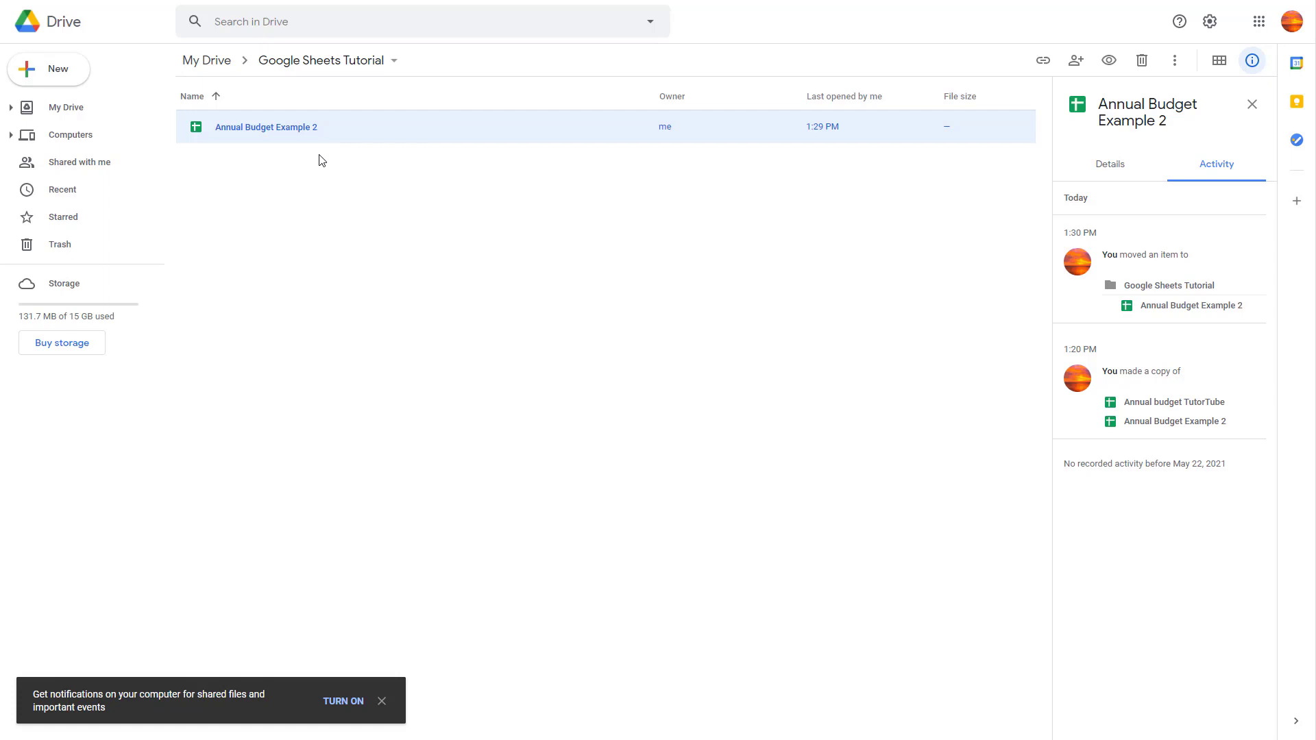
pyautogui.moveTo(330, 226)
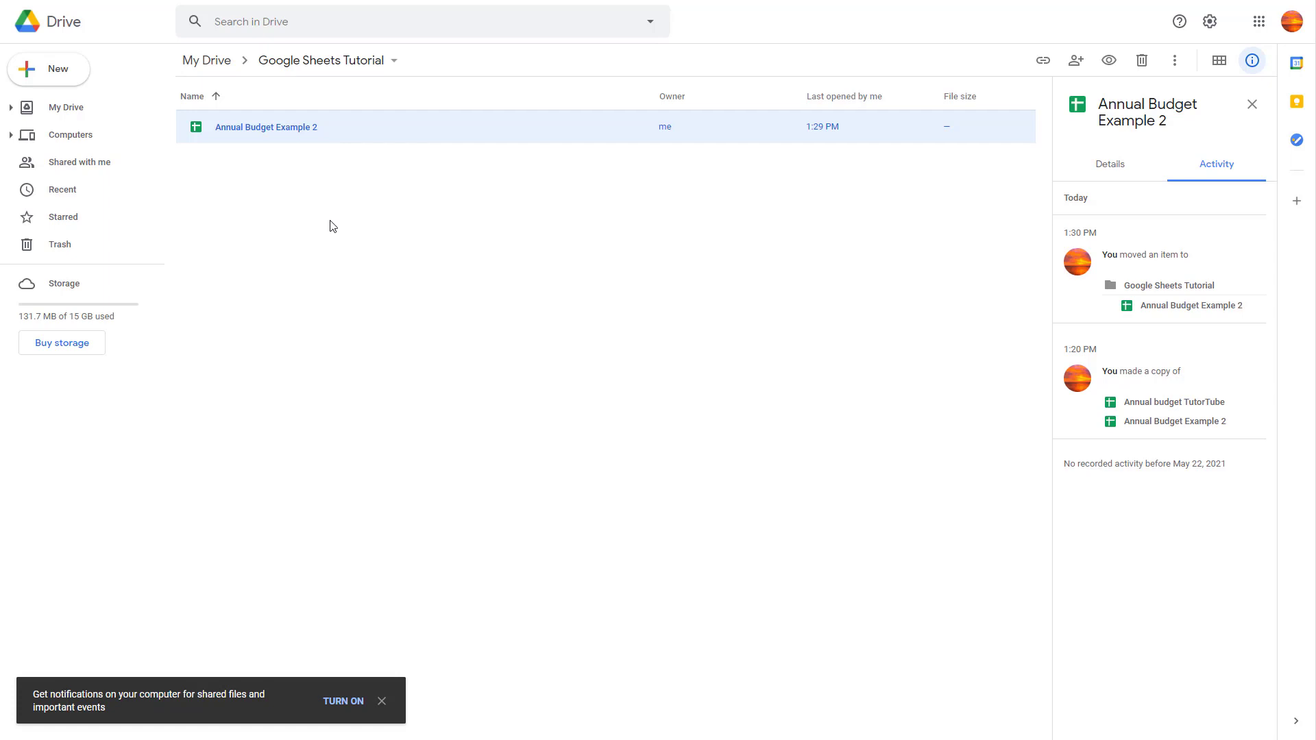